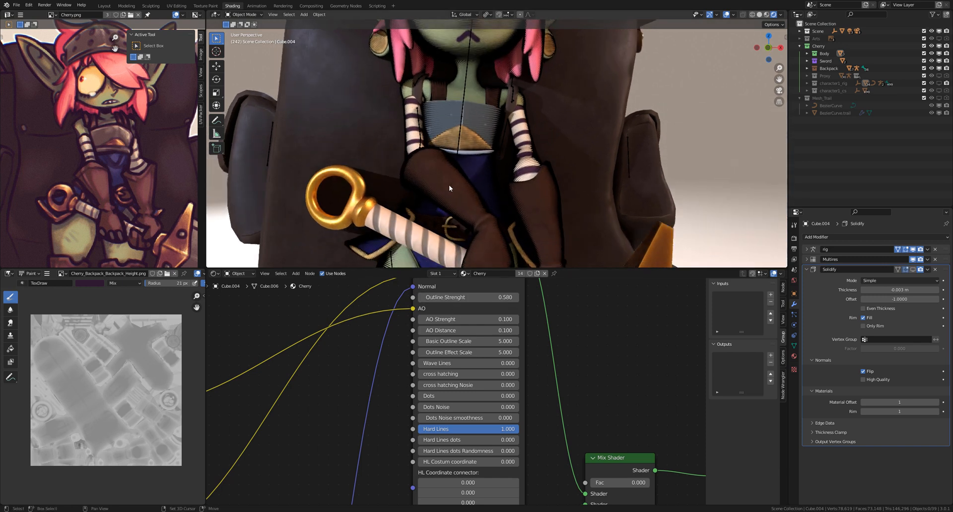
Adjust the view of the outlined cube, cylinder, monkey and sphere test scene.
drag(450, 189, 441, 121)
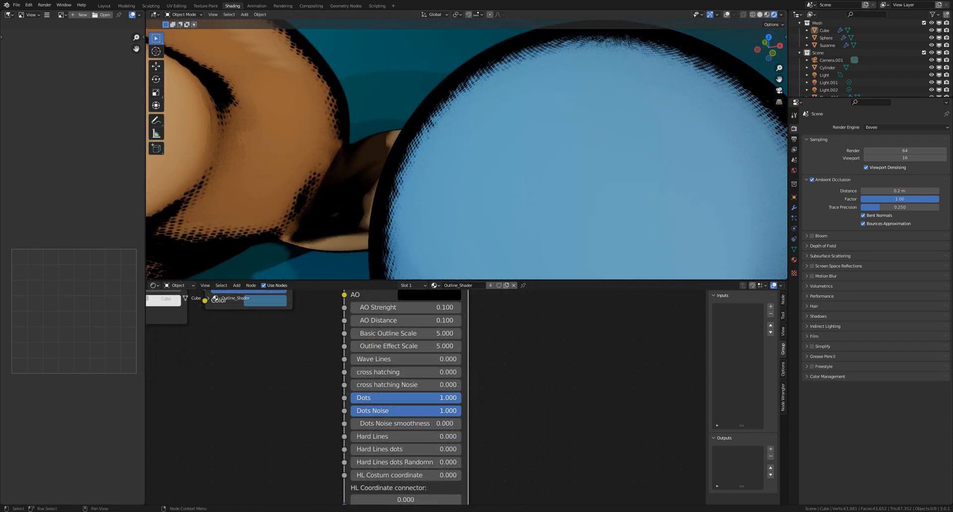
mouse_move(405, 423)
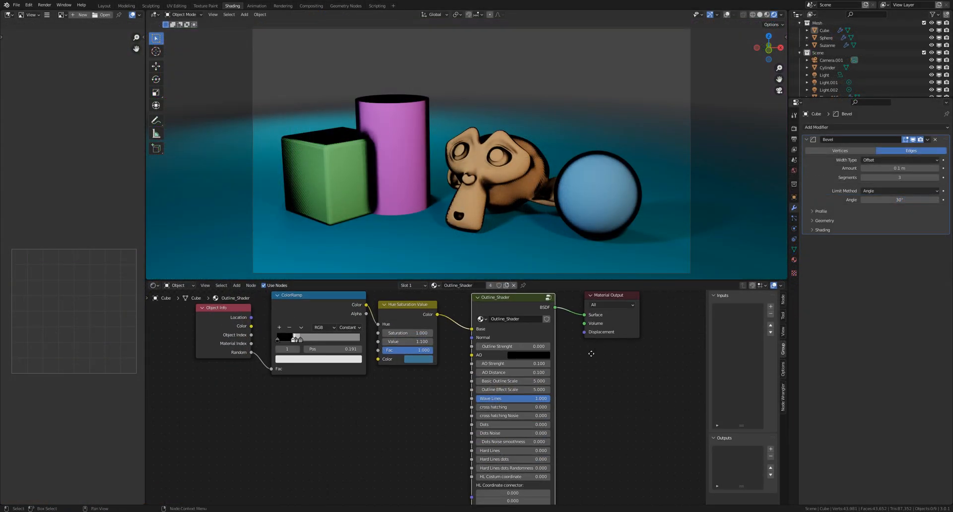
scroll(up, 3)
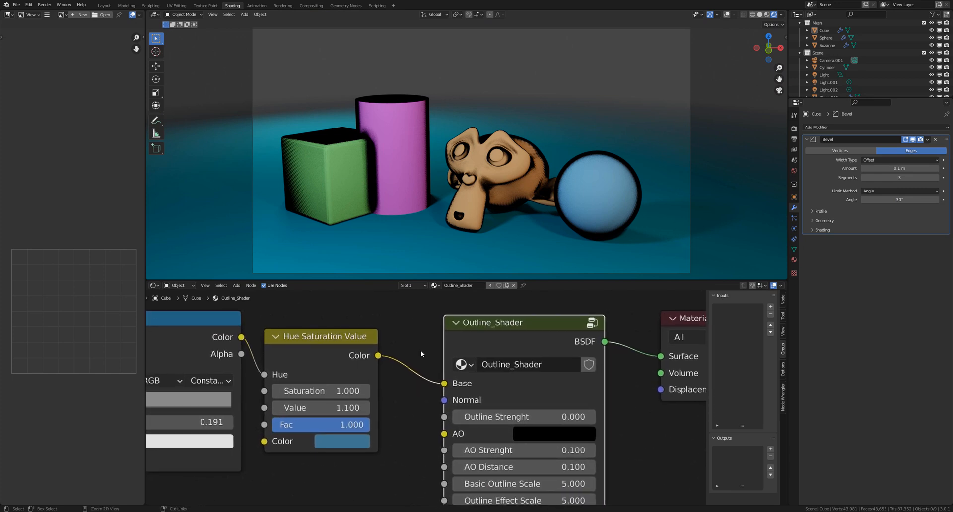
click(555, 383)
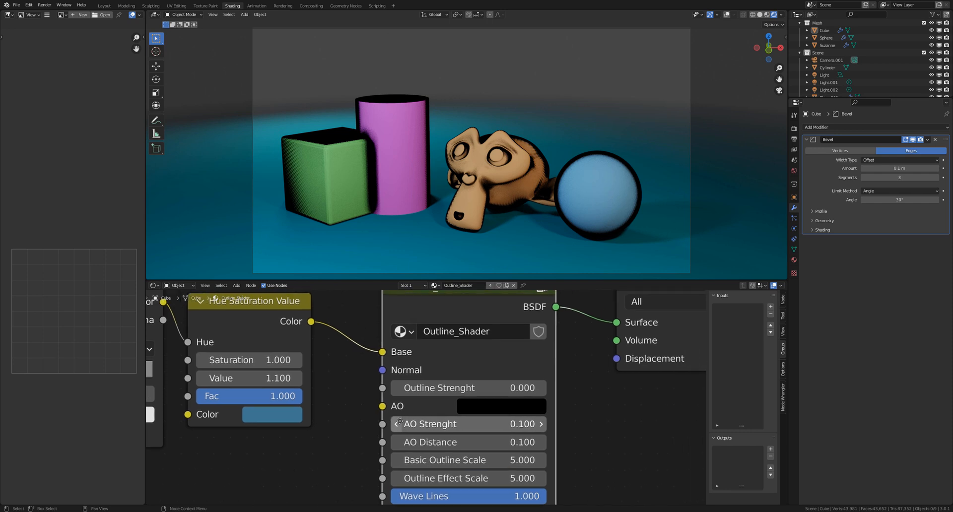
mouse_move(469, 387)
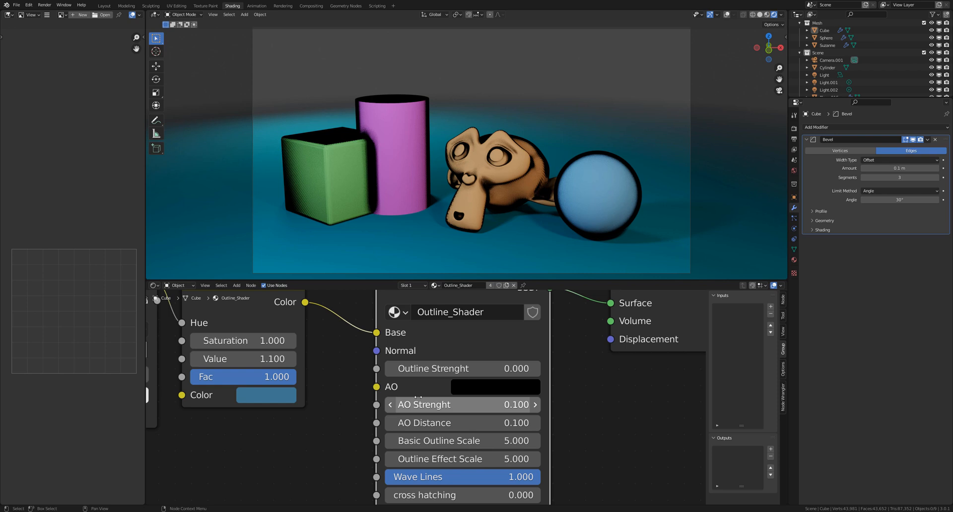
mouse_move(496, 387)
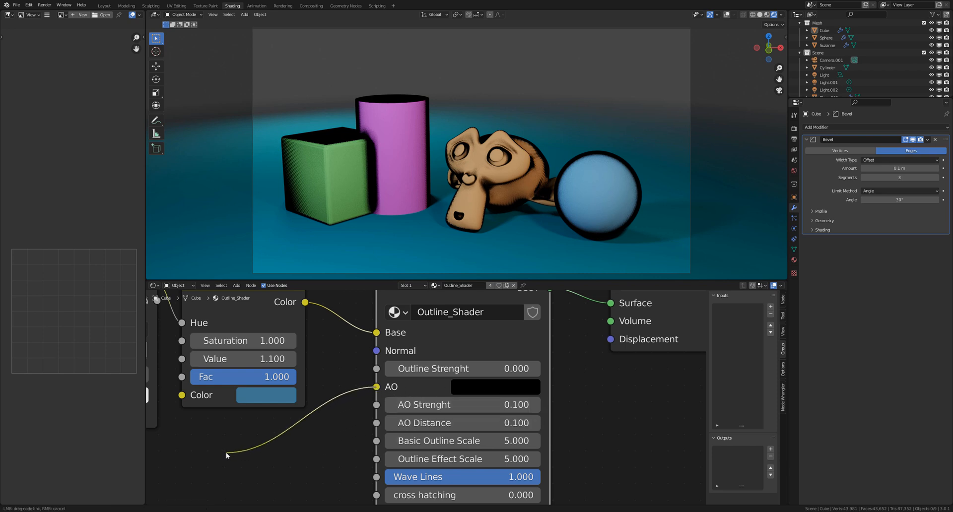
mouse_move(536, 387)
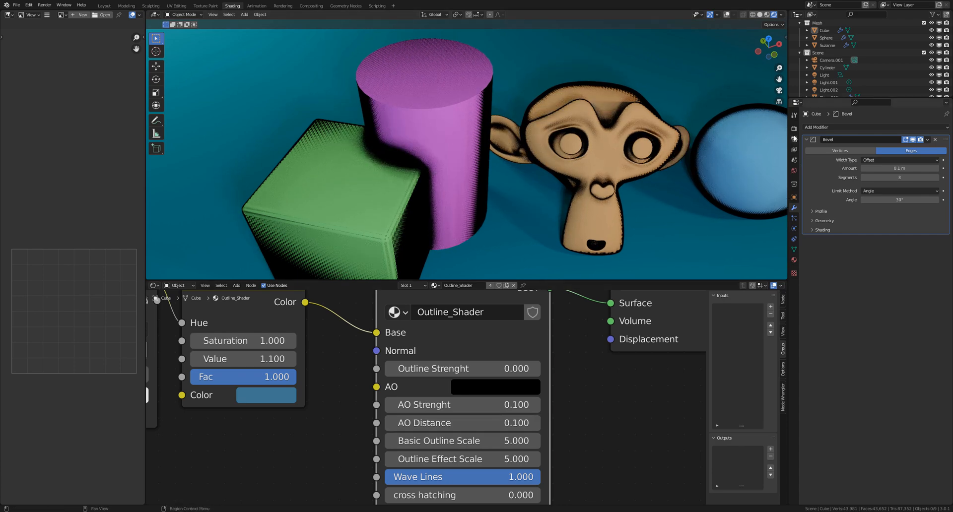
Enable Ambient Occlusion in the scene's Eevee render properties.
click(793, 129)
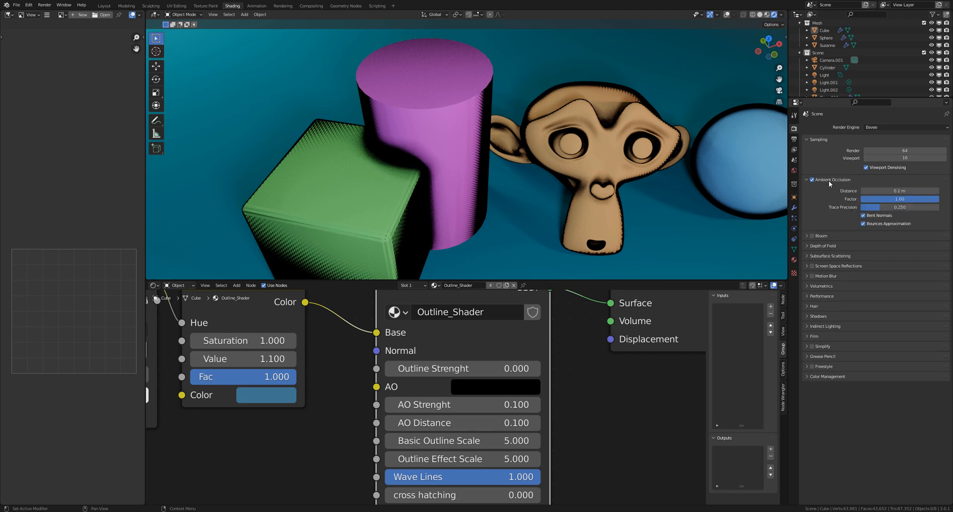
click(812, 180)
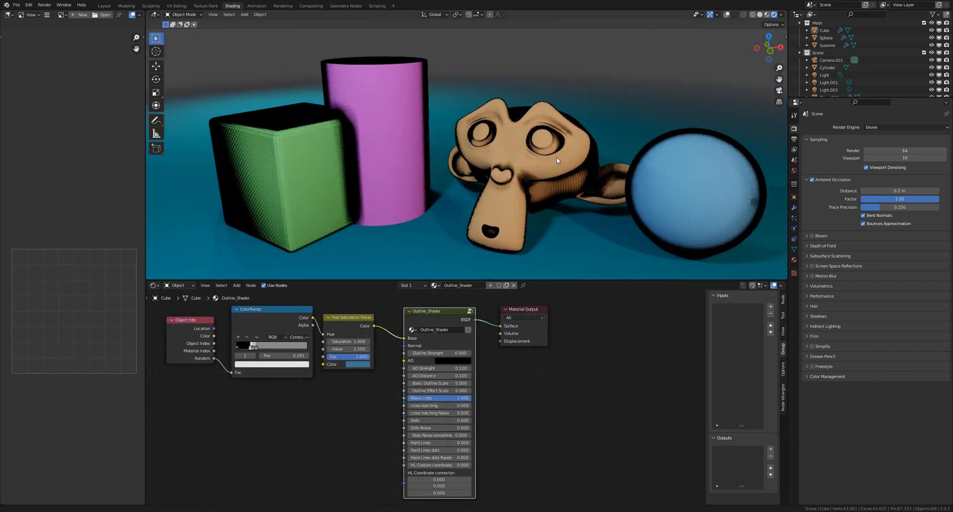
Zoom on the sphere's outline, toggle Hard Lines, and return to the upper shader inputs.
drag(556, 161, 553, 177)
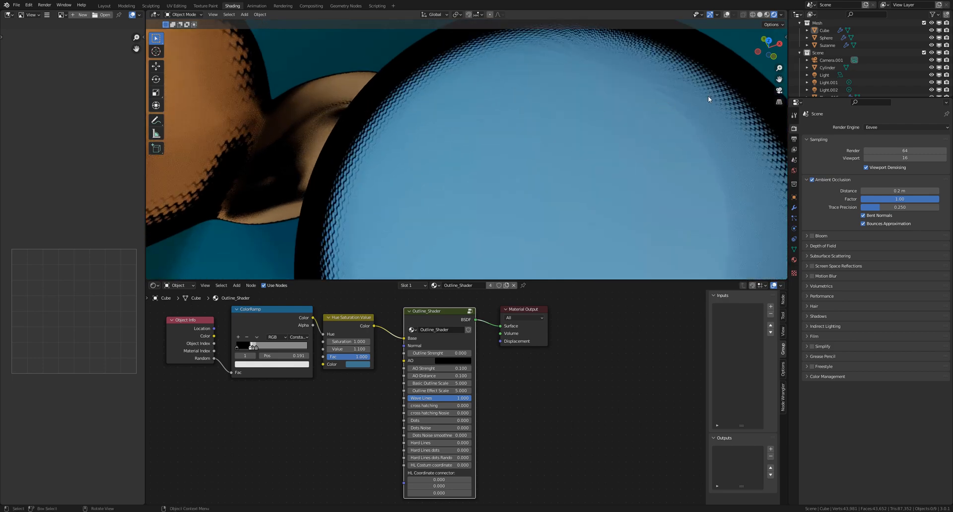
mouse_move(444, 195)
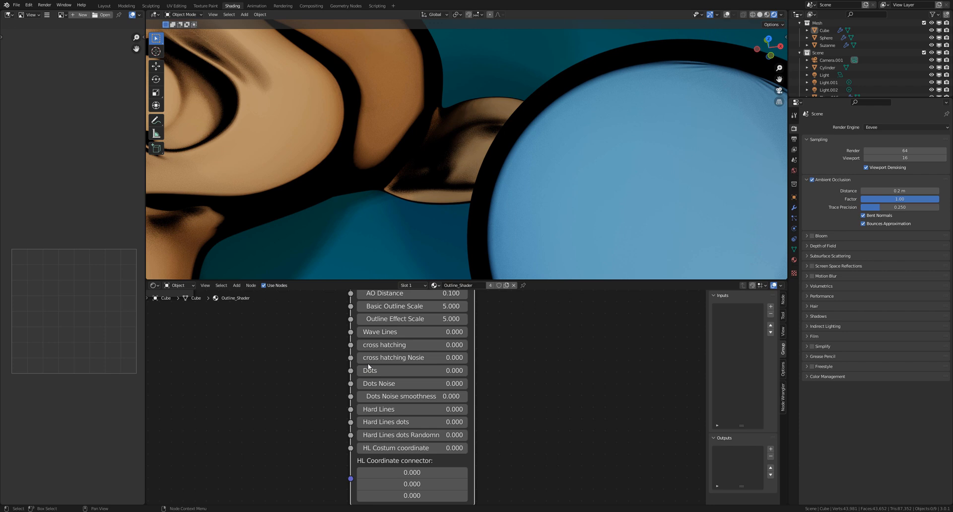
click(412, 345)
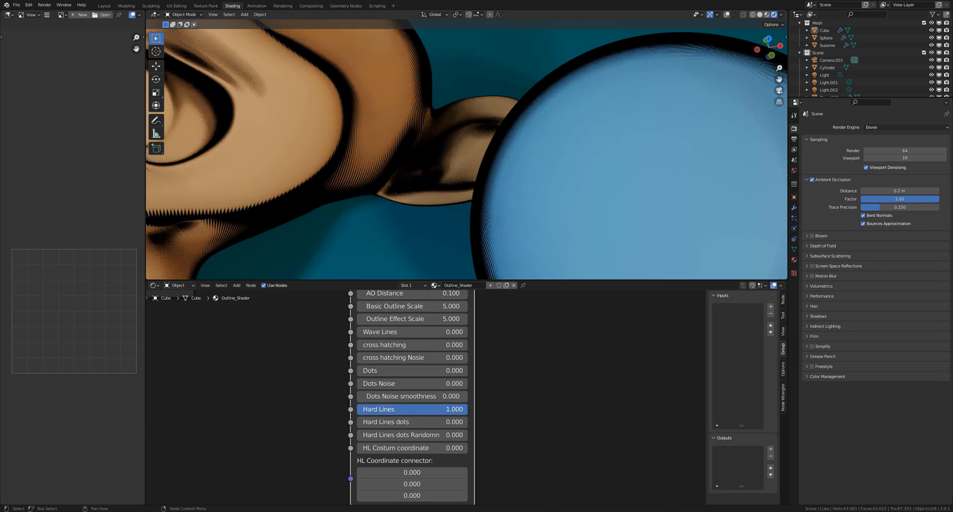
drag(449, 409, 412, 409)
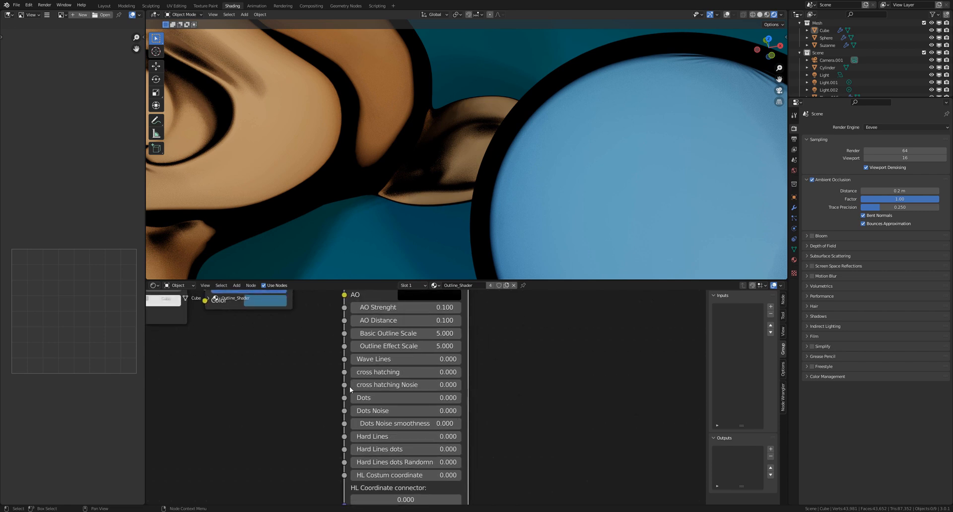
click(404, 359)
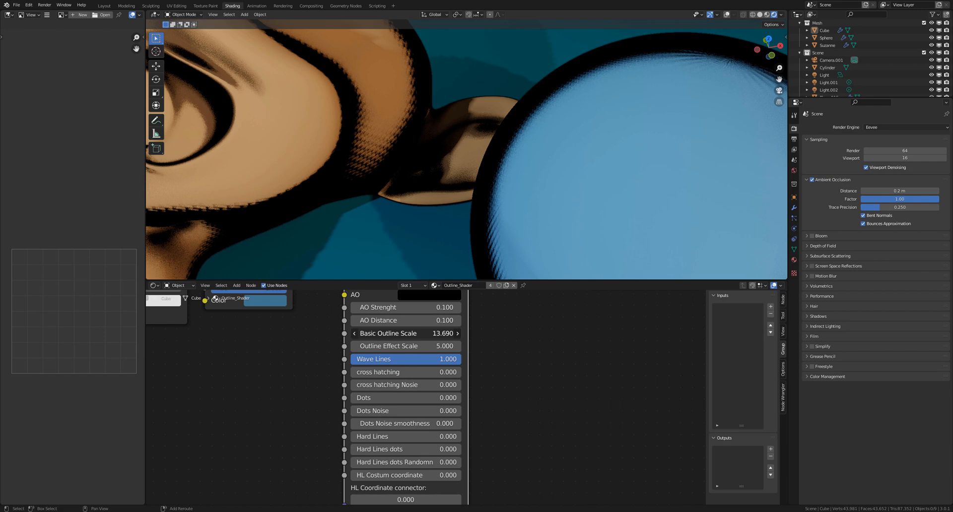
drag(407, 333, 353, 333)
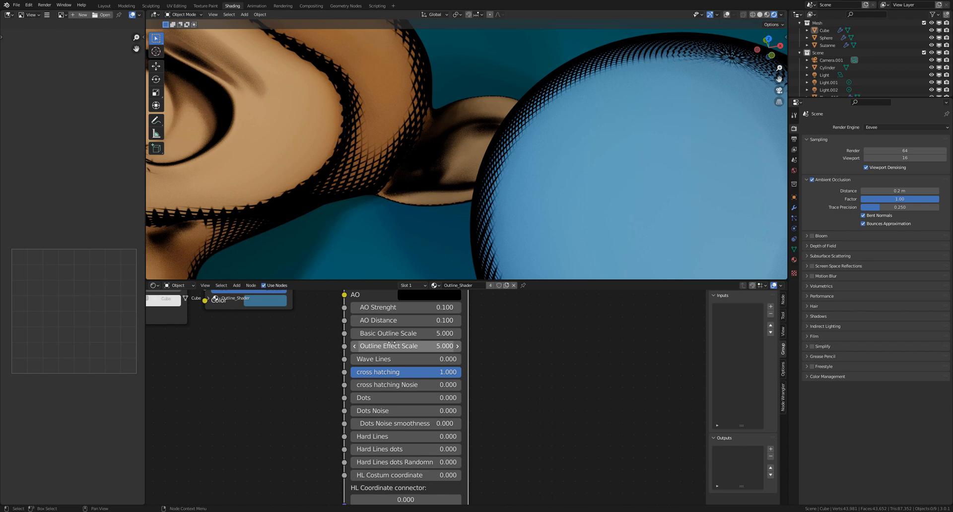
drag(404, 333, 462, 333)
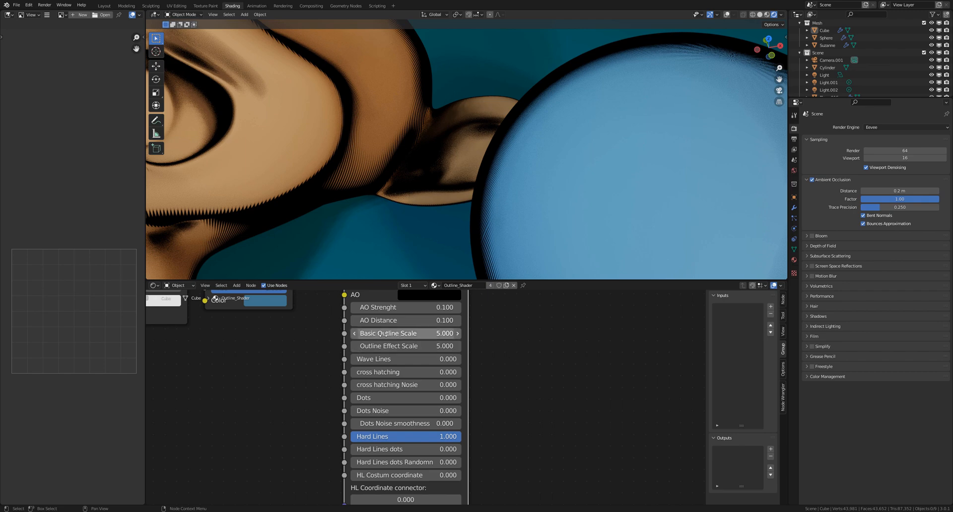
drag(405, 333, 438, 333)
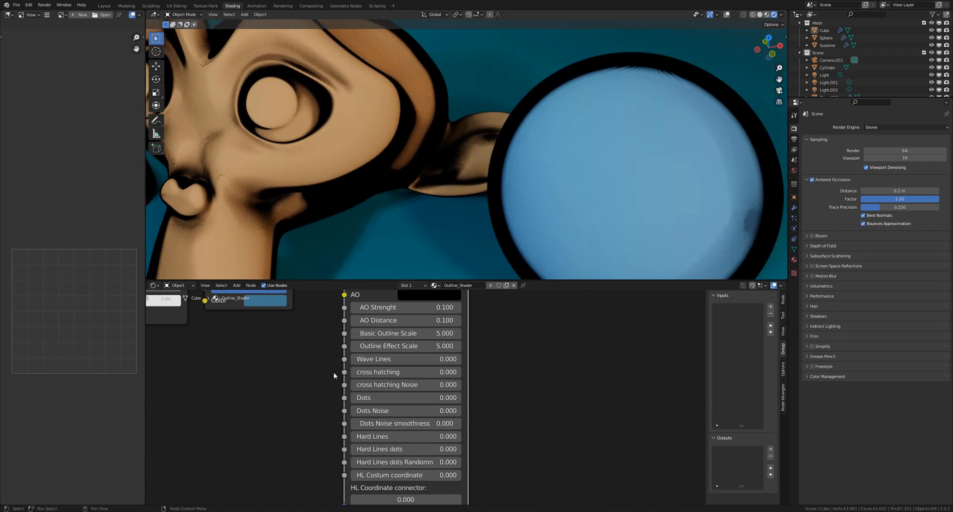
mouse_move(405, 346)
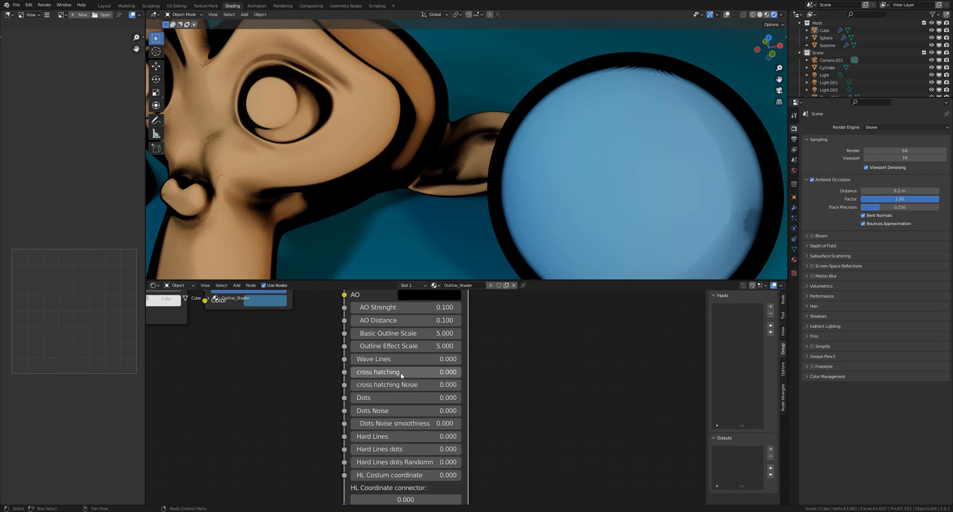
mouse_move(373, 360)
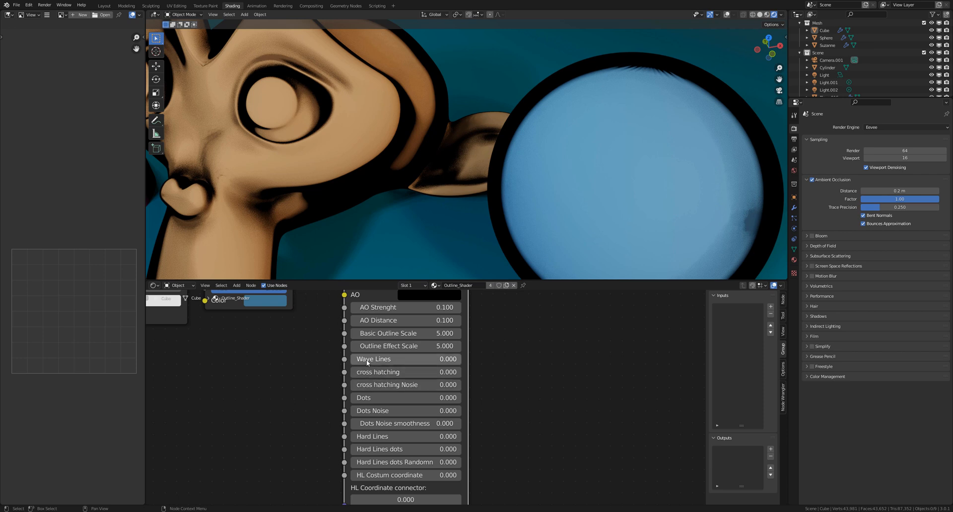
mouse_move(377, 372)
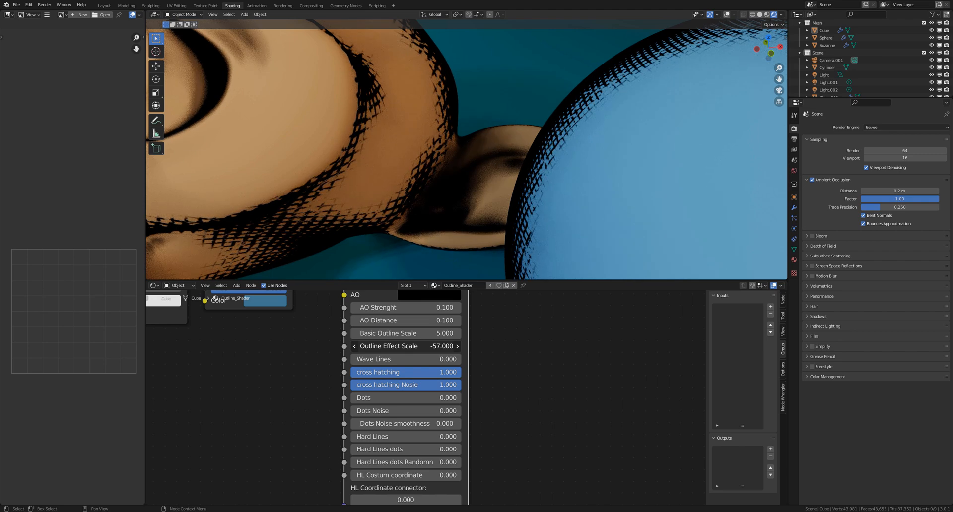
drag(406, 346, 444, 346)
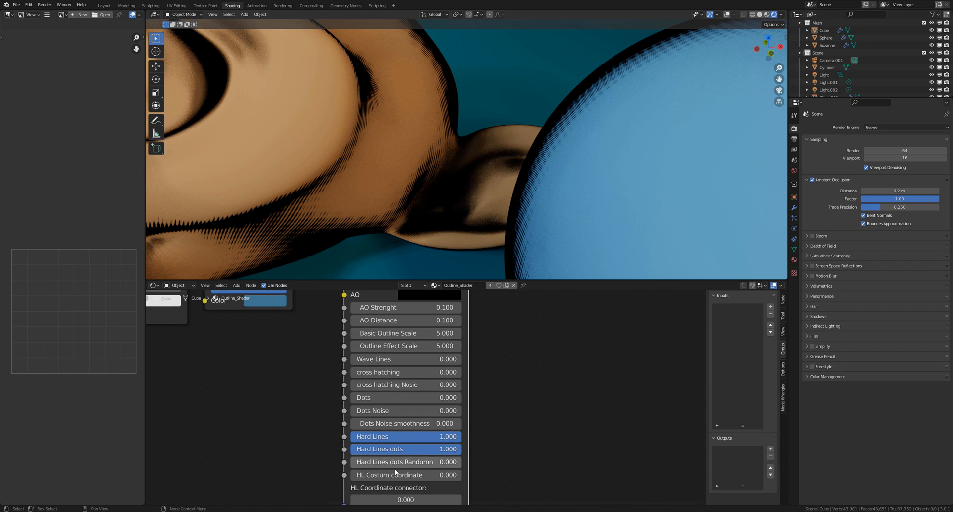
mouse_move(367, 465)
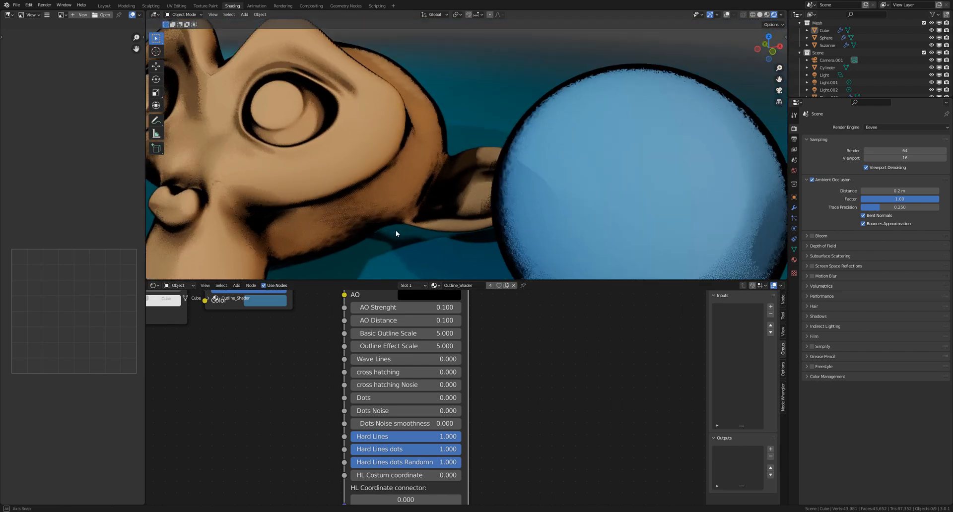
drag(396, 233, 350, 231)
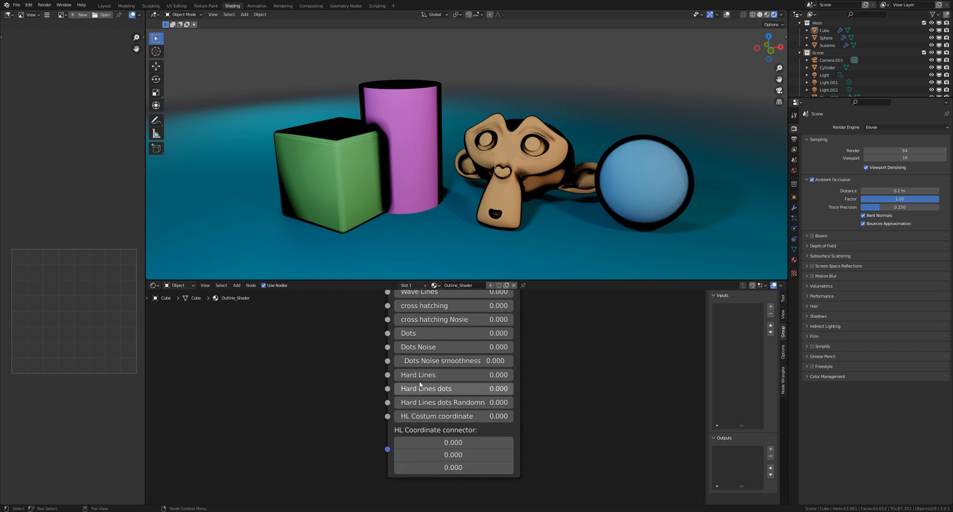
Switch on Hard Lines on the Outline_Shader node.
click(452, 375)
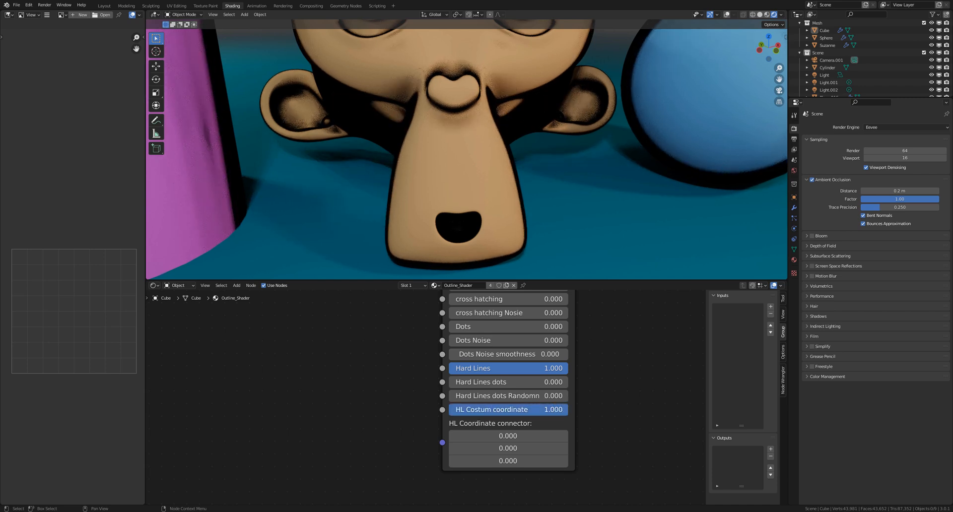
Add Texture Coordinate and Mapping nodes, link Generated coordinates, and adjust hatch rotation.
click(236, 285)
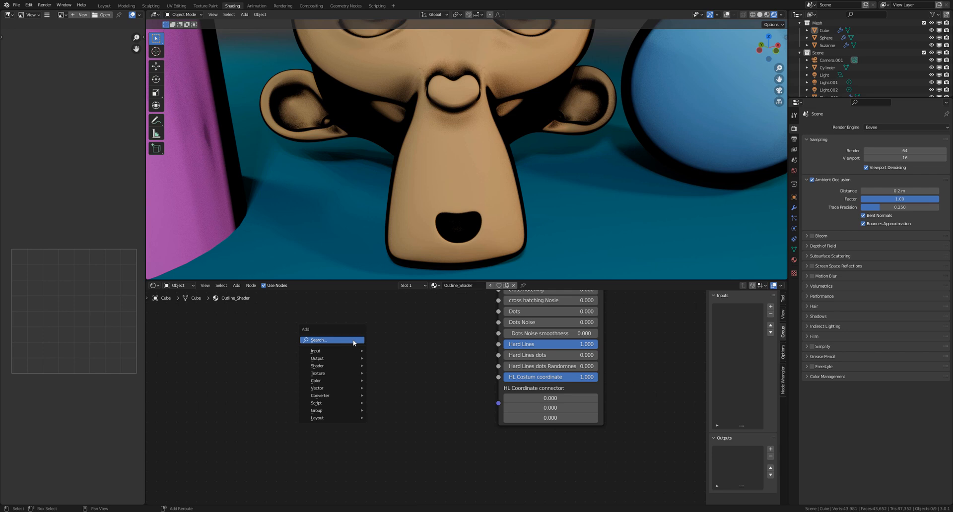
text(c)
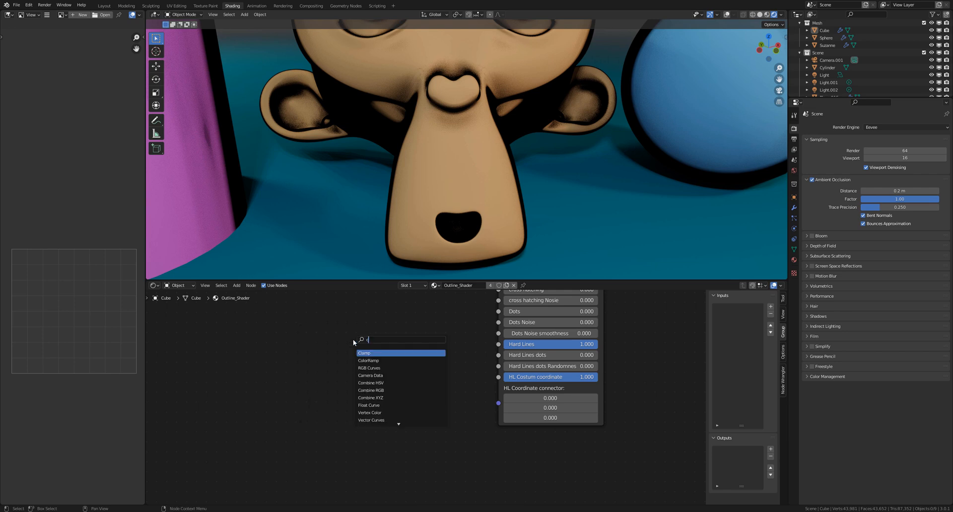
click(366, 353)
text(m)
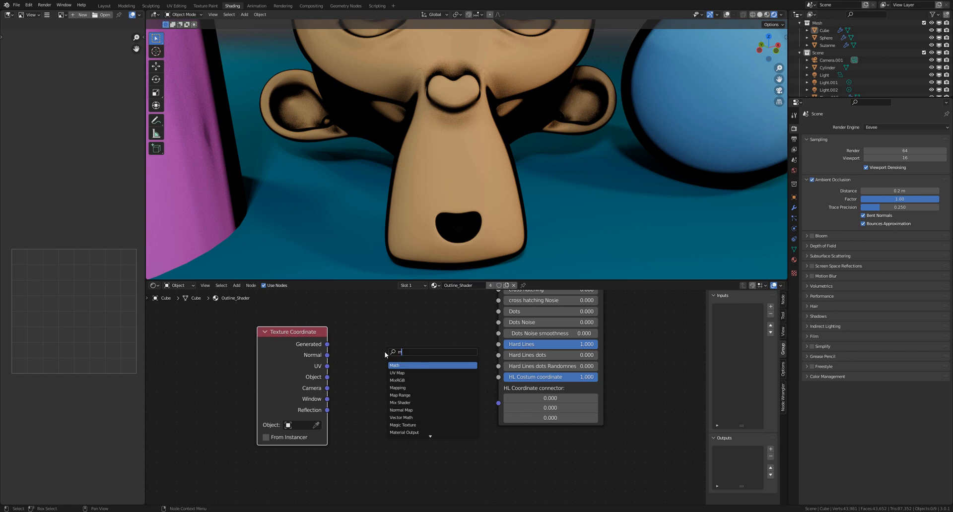
click(398, 387)
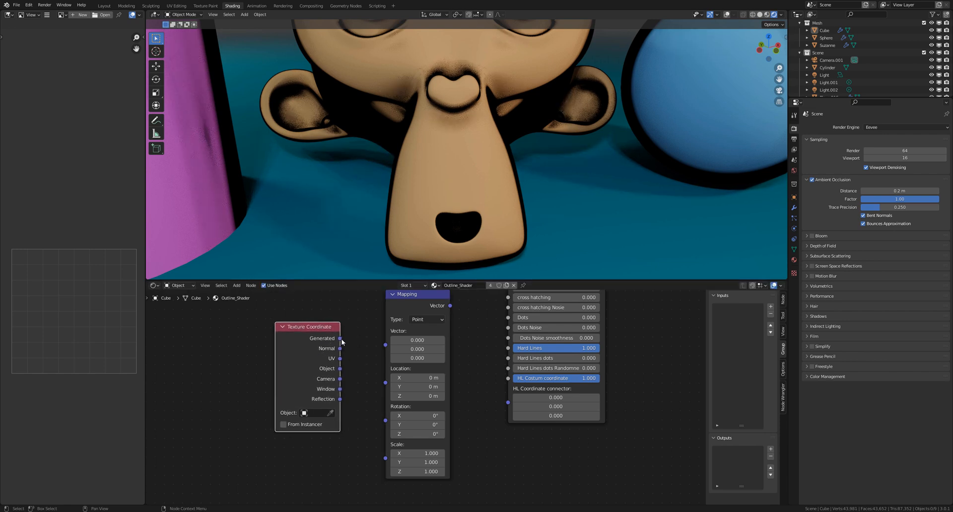
drag(417, 295, 398, 302)
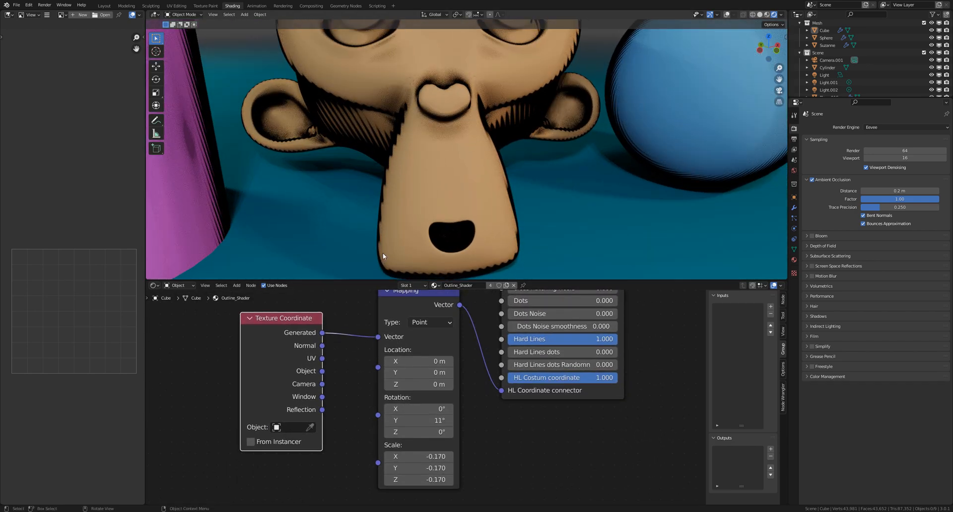
drag(418, 421, 401, 420)
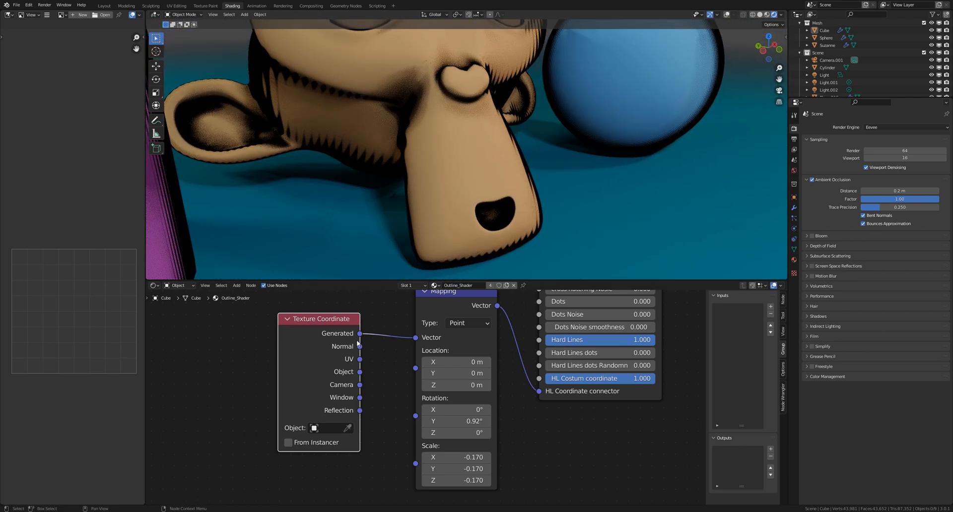
drag(359, 333, 423, 339)
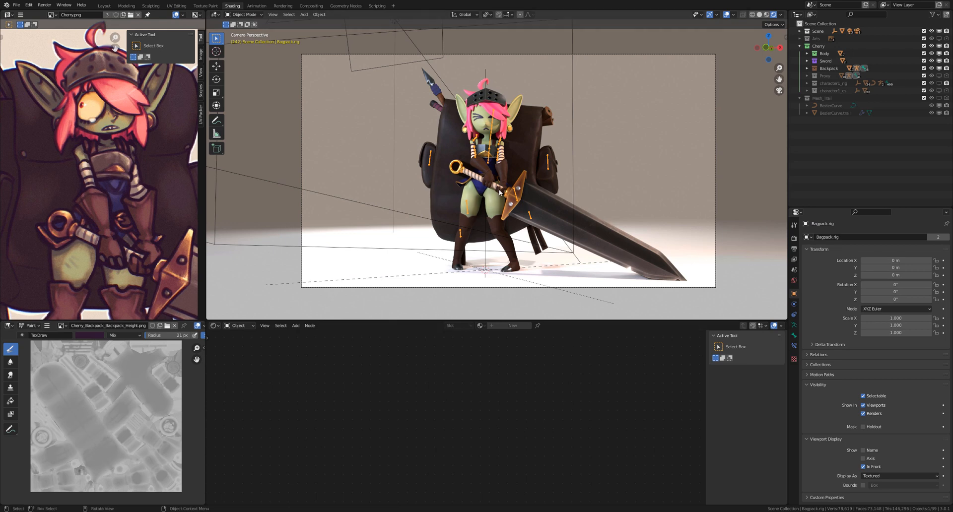
Append the Outline_Shader node group from Materials/Outline_Shader.blend into the goblin file.
drag(504, 182, 535, 230)
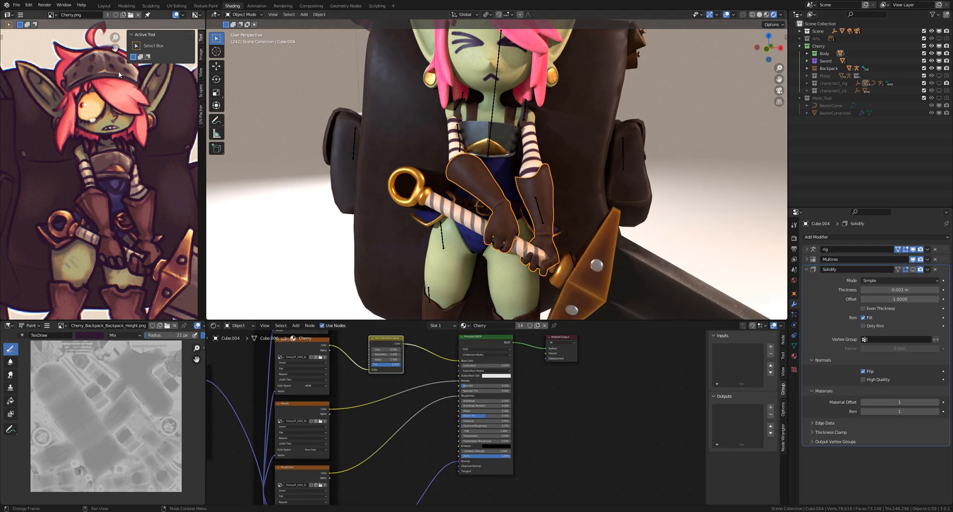
click(17, 5)
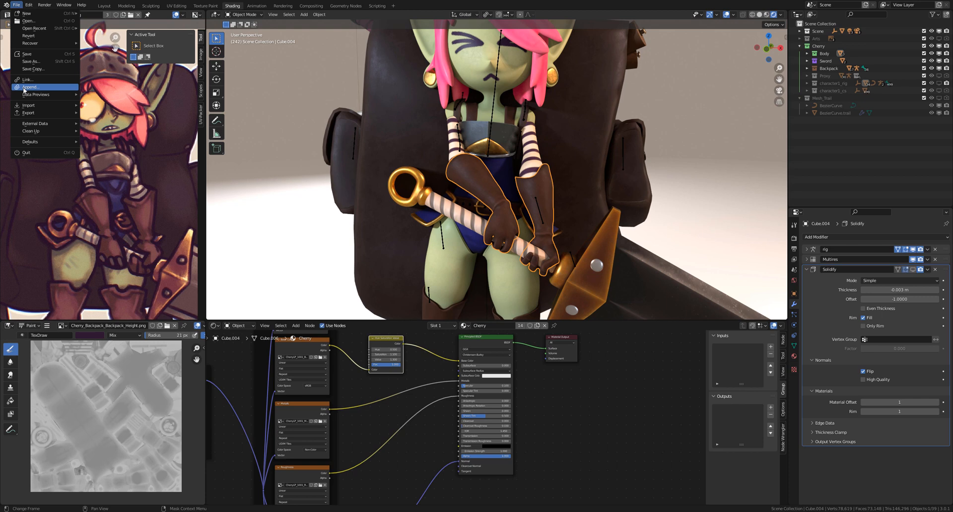
click(30, 87)
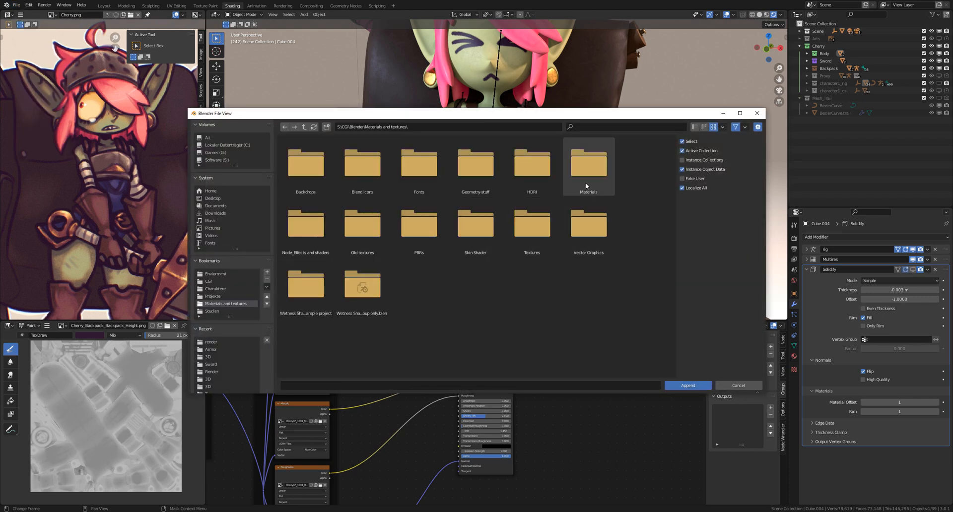
double_click(588, 164)
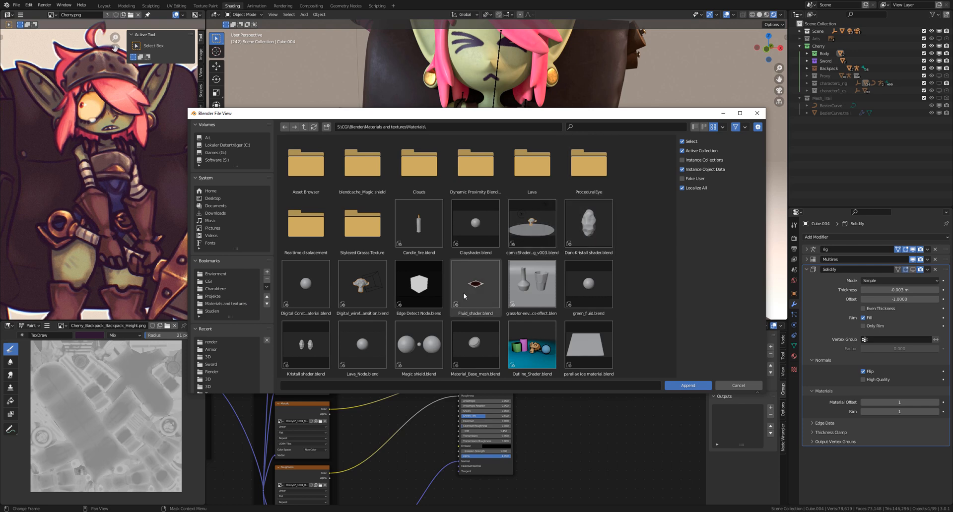
double_click(531, 350)
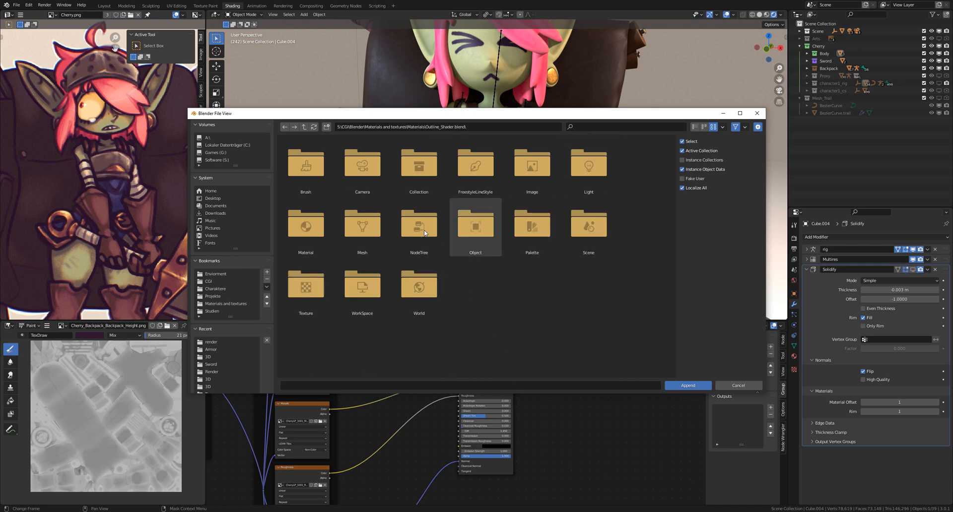
double_click(418, 226)
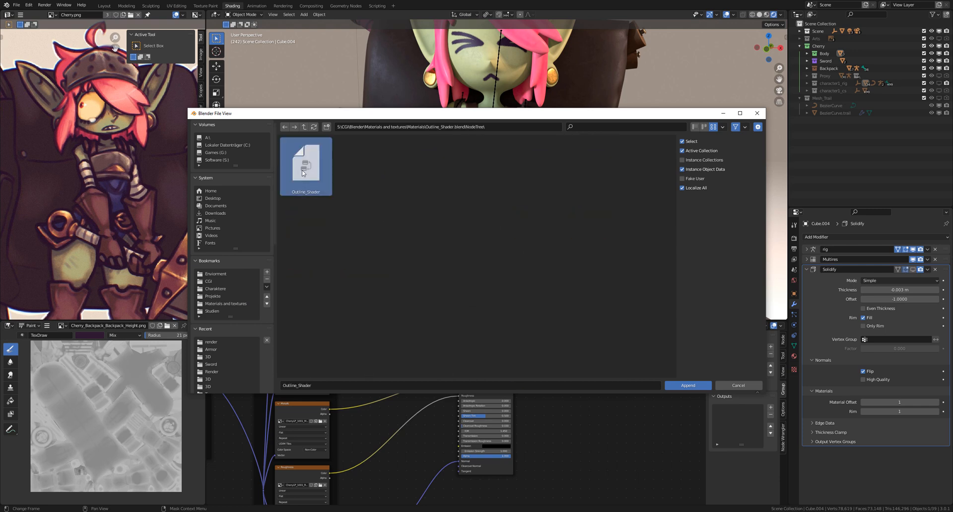
click(688, 386)
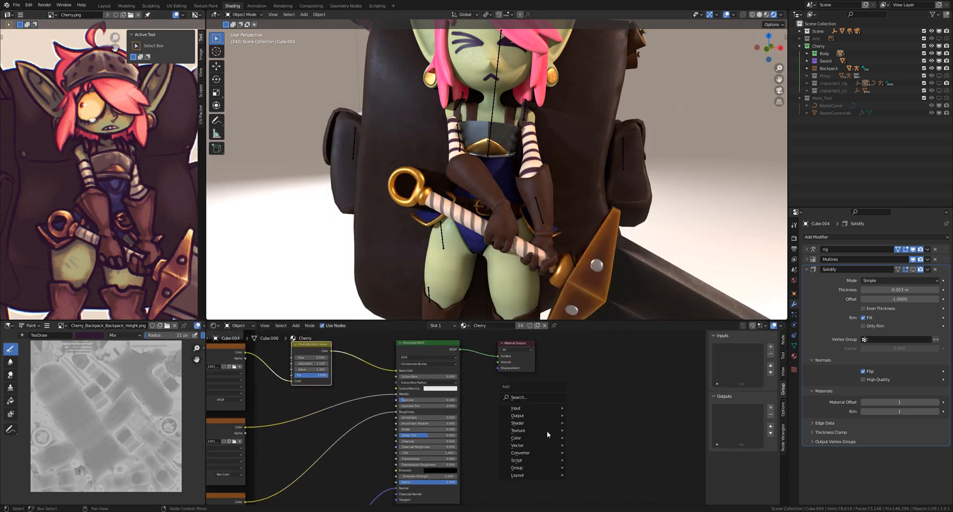
Add the Outline_Shader group and a Mix Shader feeding the Material Output.
click(517, 423)
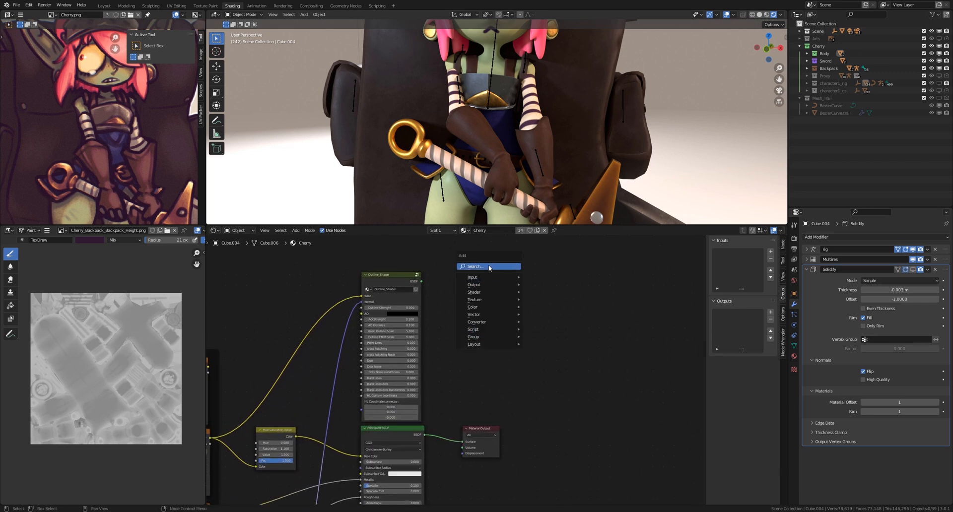
text(mixs)
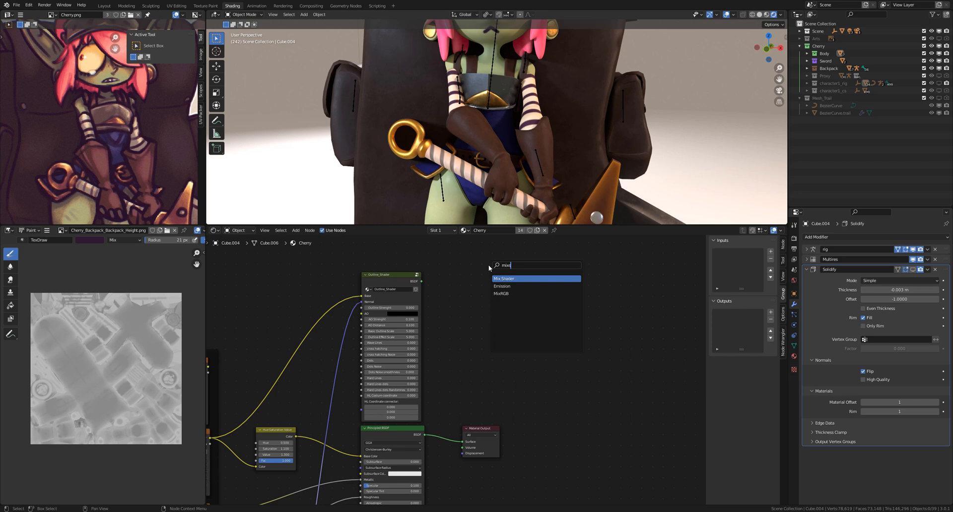
click(504, 278)
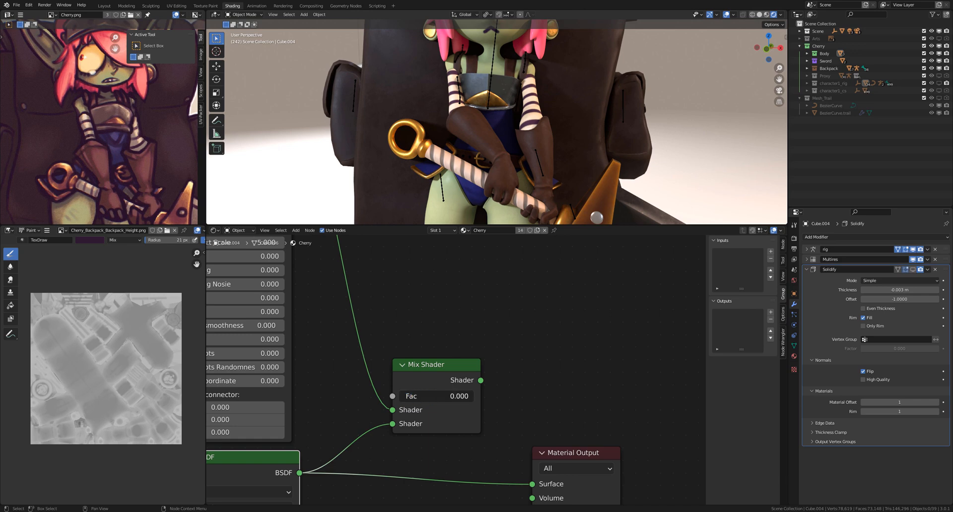
drag(436, 365, 412, 376)
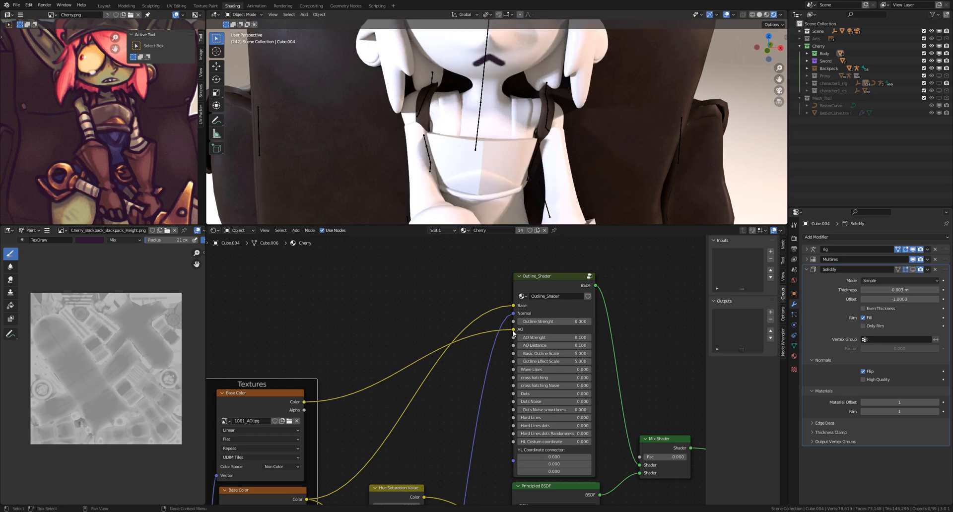
mouse_move(504, 397)
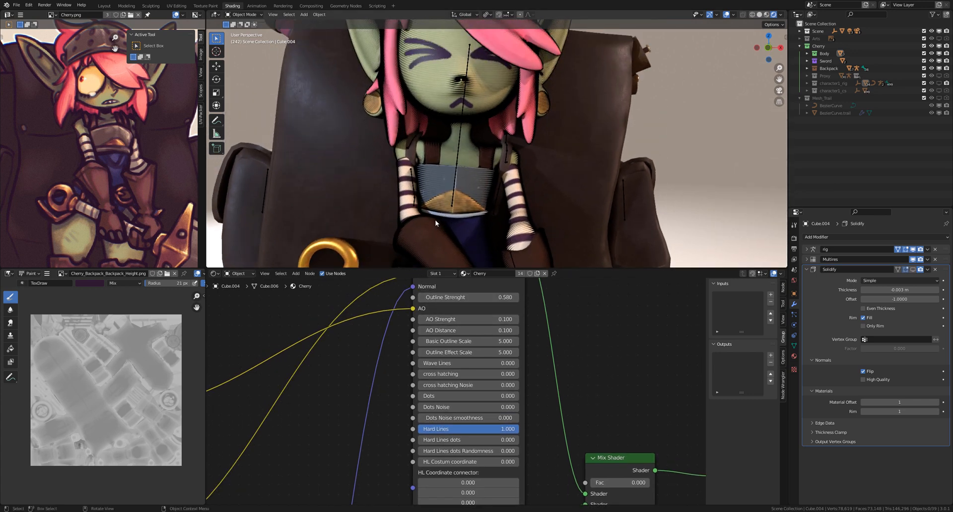
Toggle the node editor to full screen with Ctrl+Space.
key(ctrl+space)
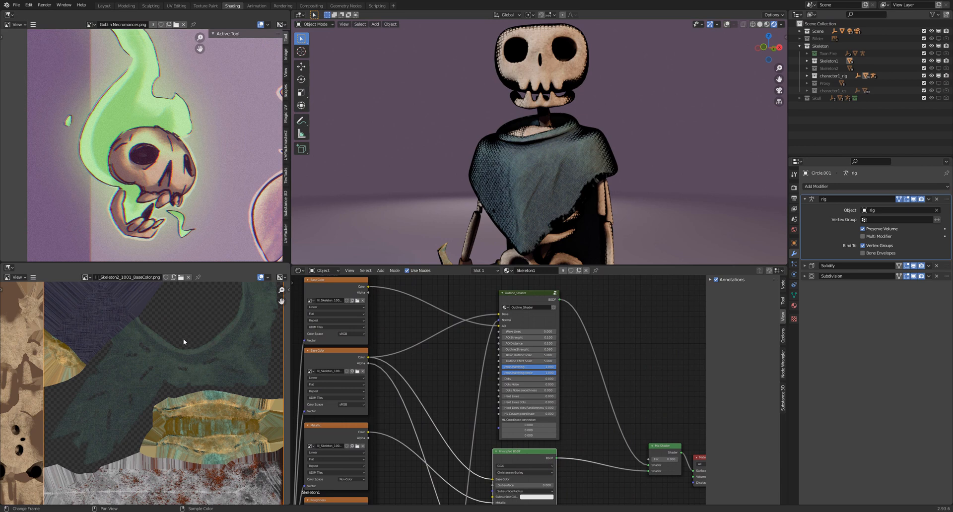
Add an Invert node and place it beside the skeleton material's texture nodes.
scroll(down, 3)
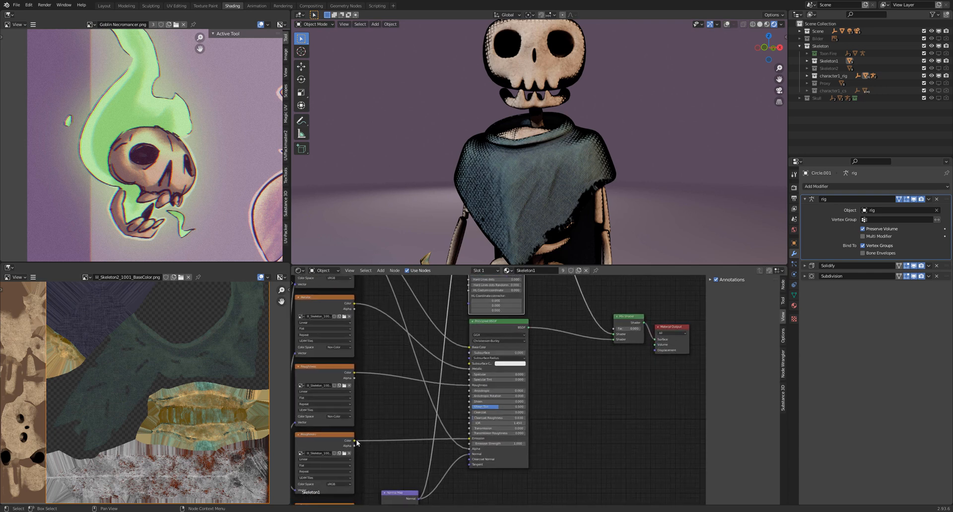
drag(356, 442, 629, 328)
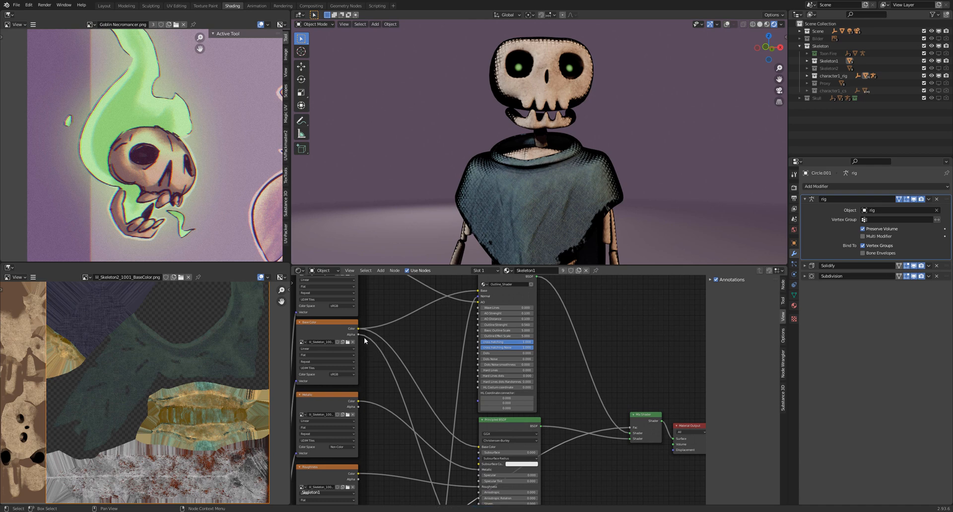
drag(362, 337, 617, 431)
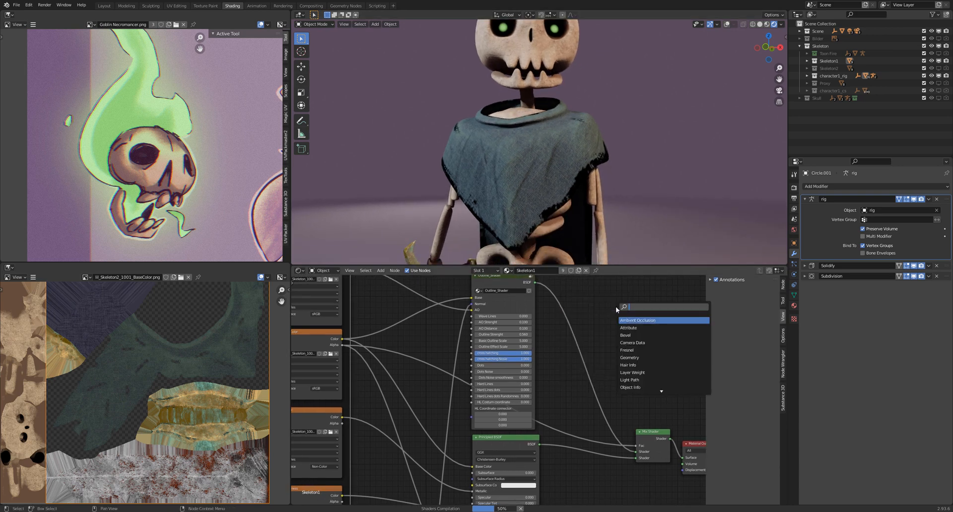
text(in)
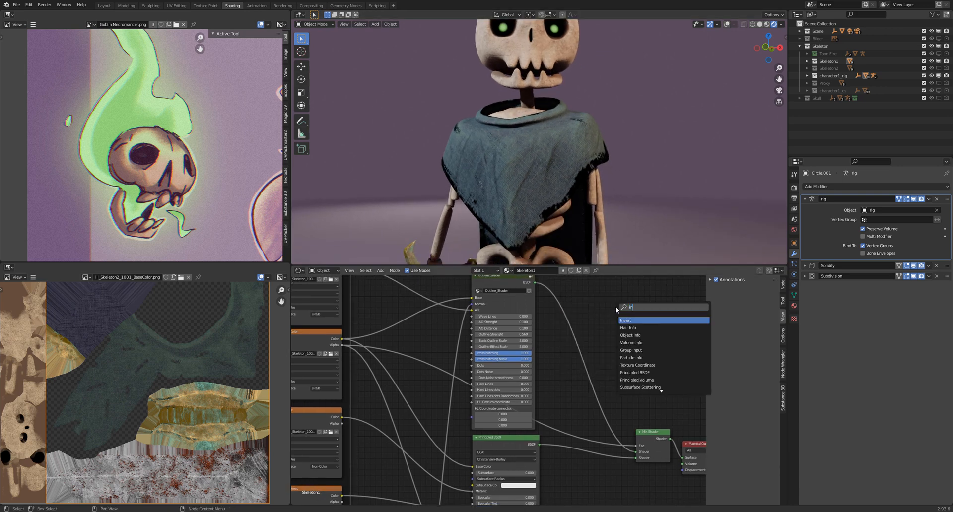
click(626, 320)
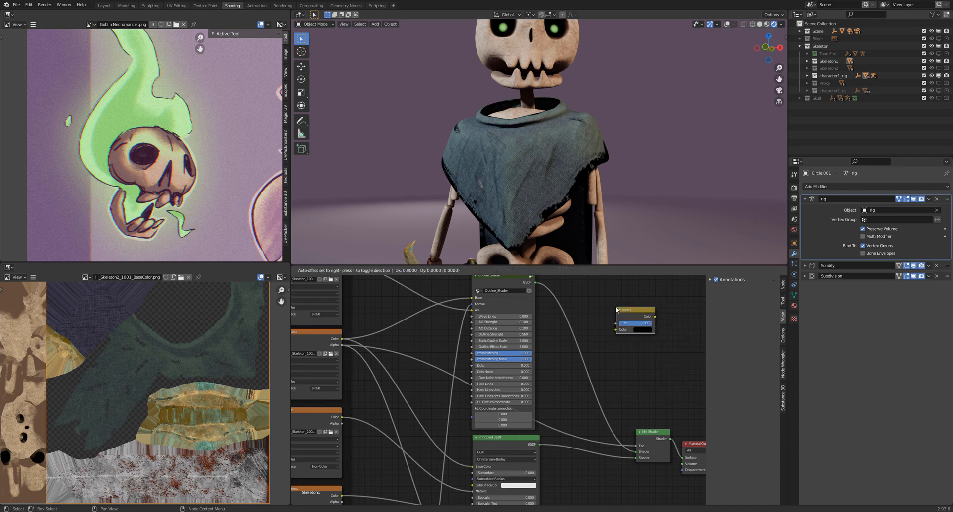
drag(636, 320, 568, 426)
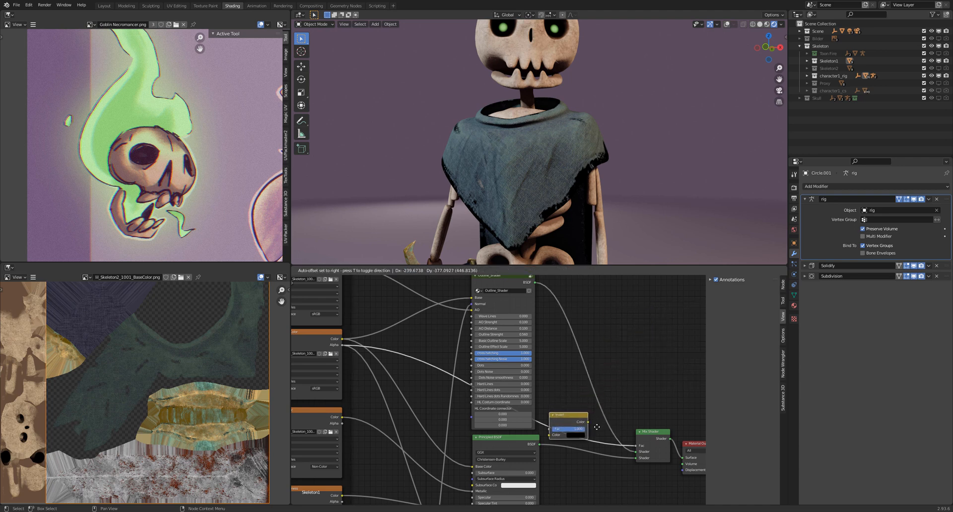
drag(568, 425, 444, 343)
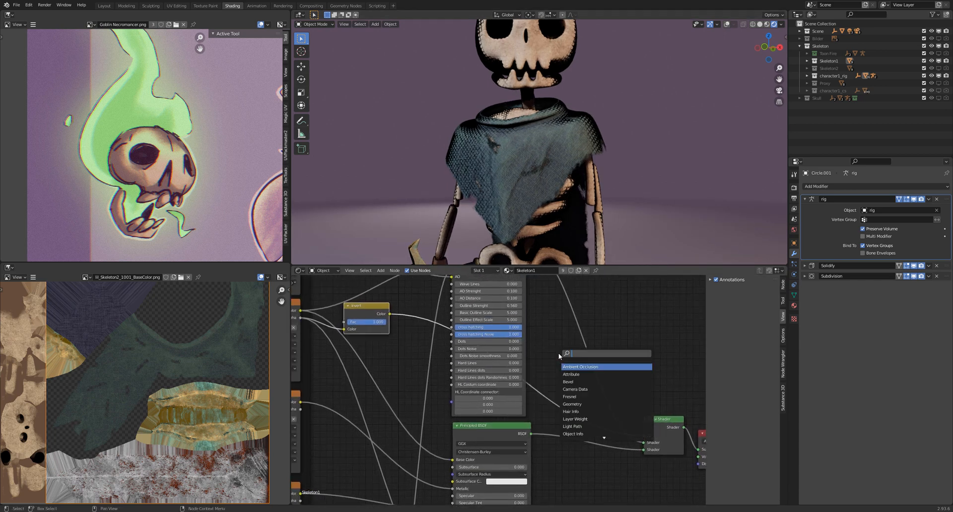
Add a MixRGB node in Add mode and link it into the Mix Shader factor.
text(mixrg)
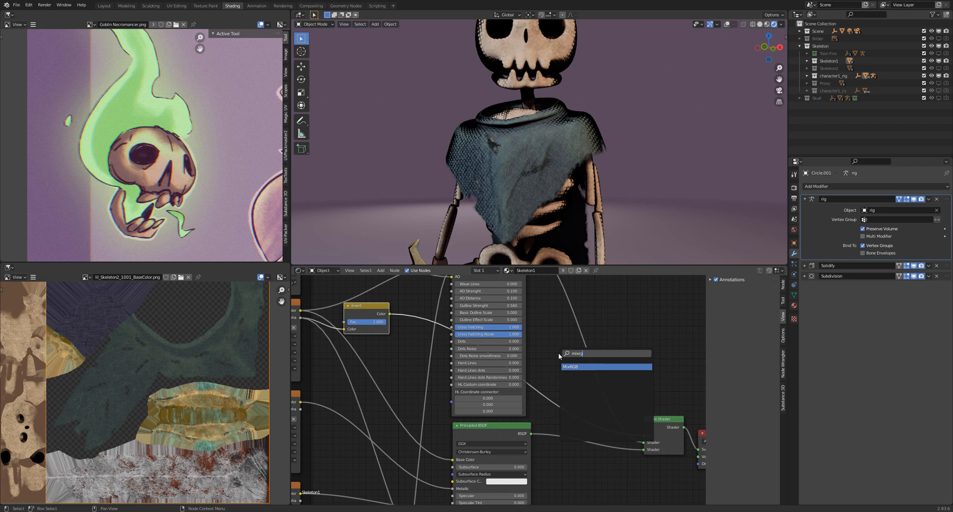
click(598, 367)
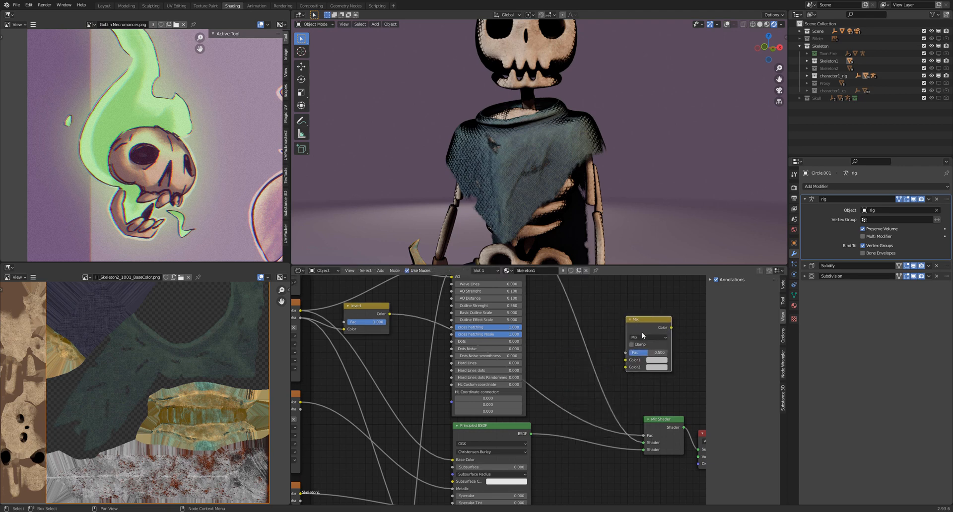
click(649, 337)
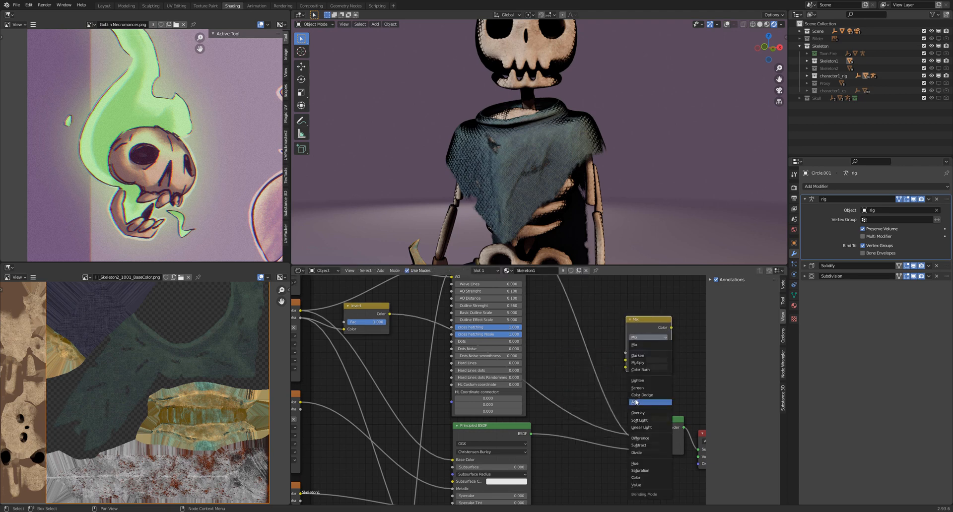
click(637, 402)
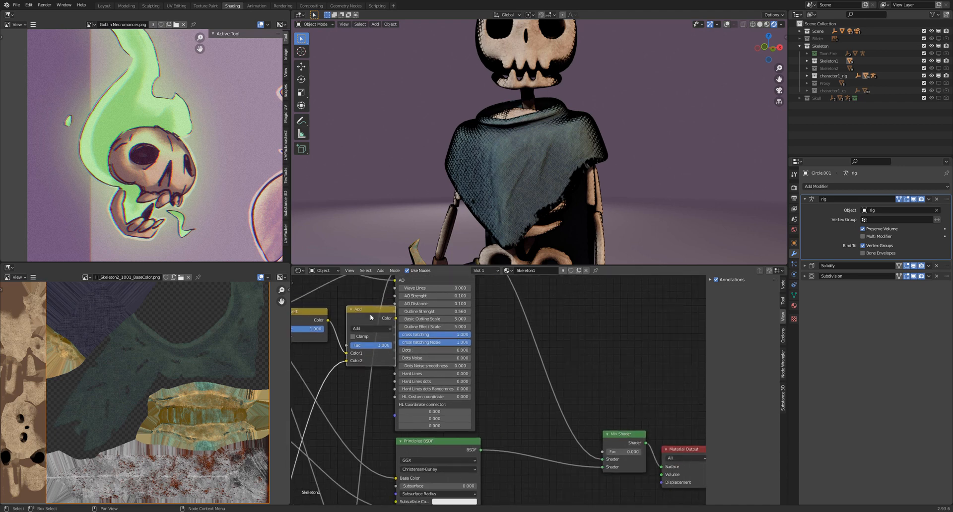
drag(370, 310, 513, 388)
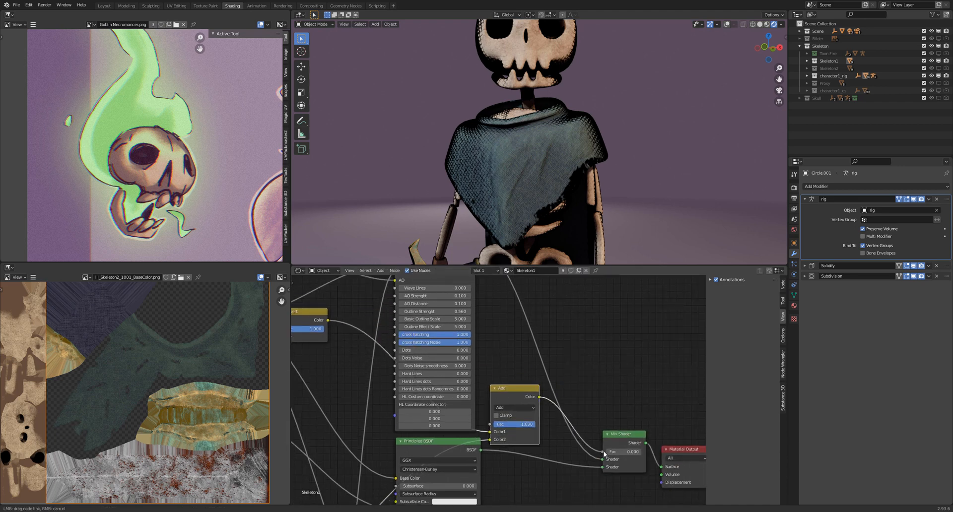